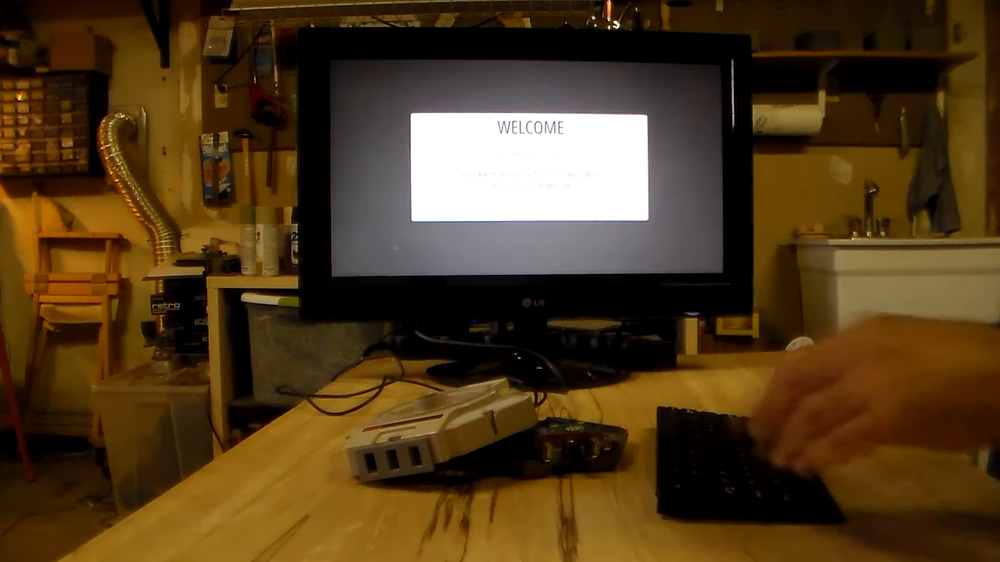
Scroll the NES game list from Castlevania III - Dracula's Curse down to F-15 Strike Eagle.
key(enter)
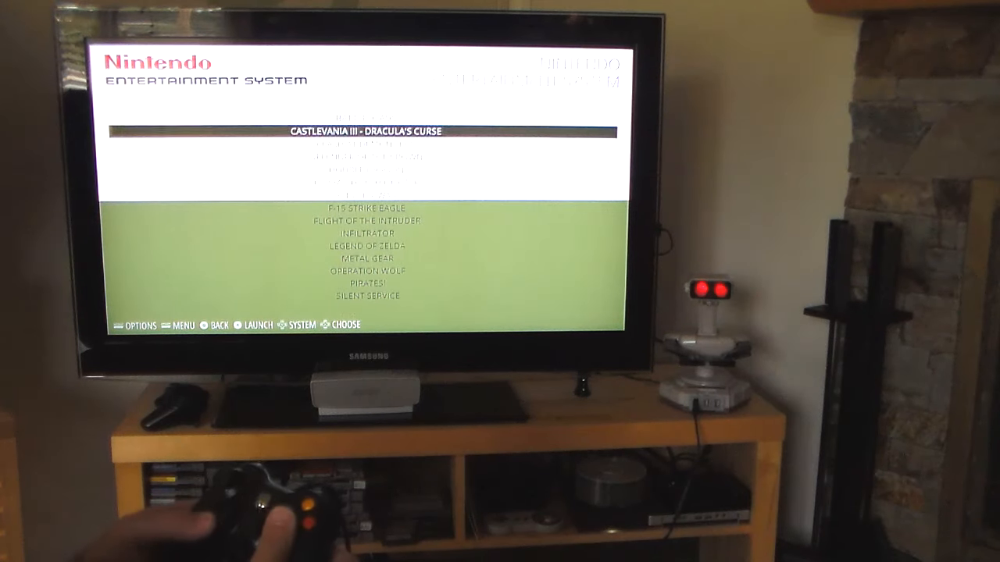
key(down)
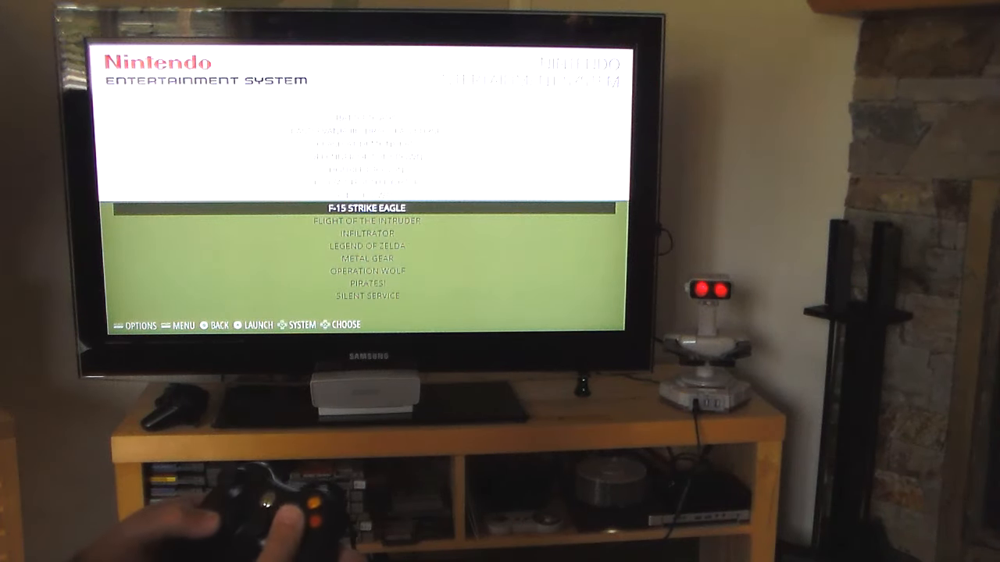